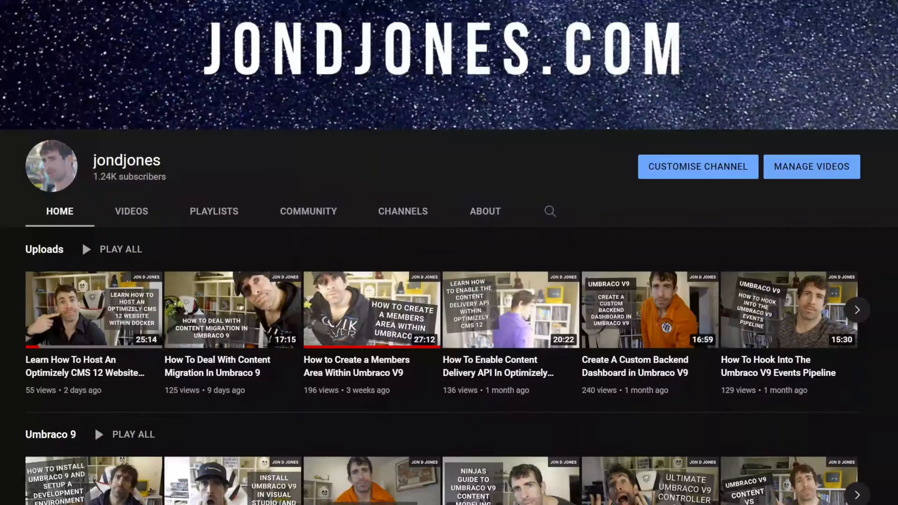
# - Uncomment the Example3 constant and remove the Example1 and Example2 lines
pyautogui.scroll(-3)
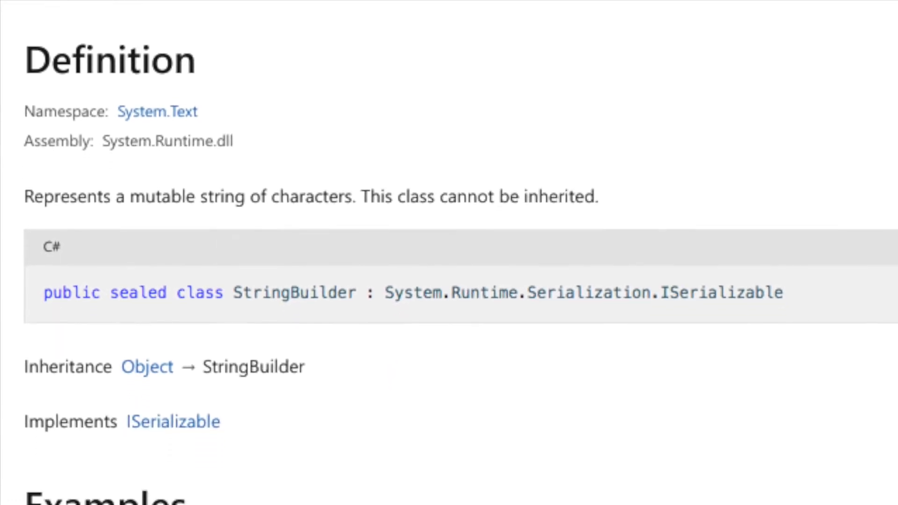
pyautogui.scroll(-3)
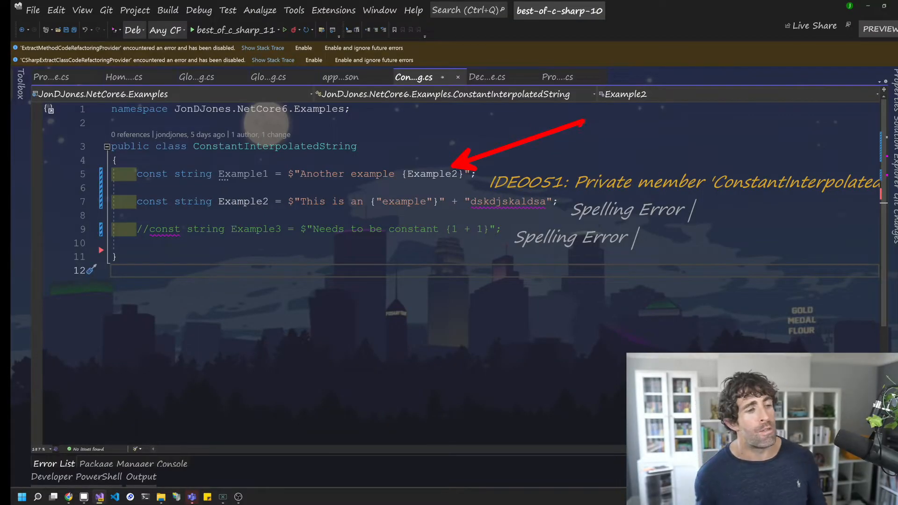
pyautogui.moveTo(433, 174)
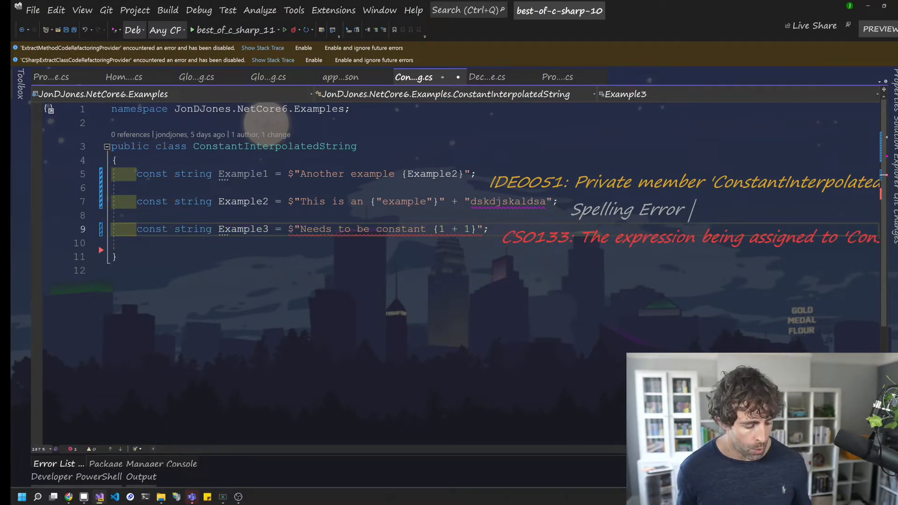
pyautogui.click(243, 201)
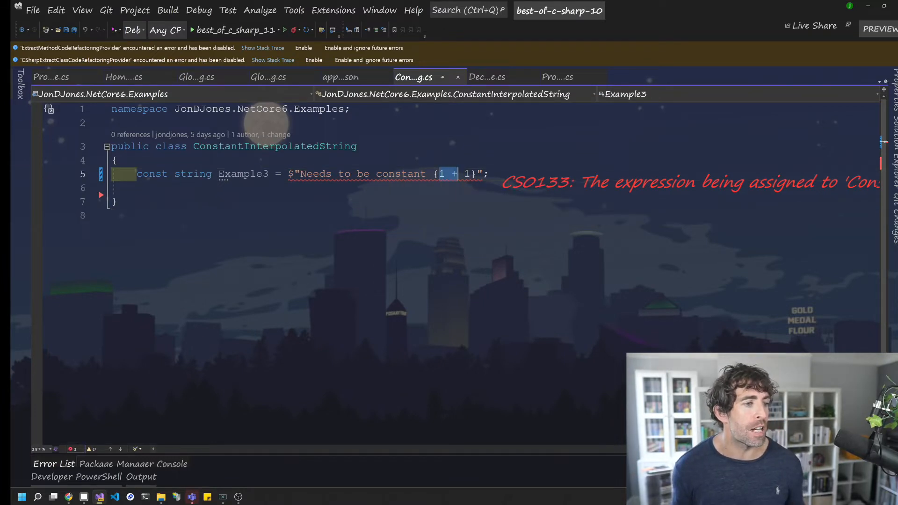
pyautogui.moveTo(467, 174)
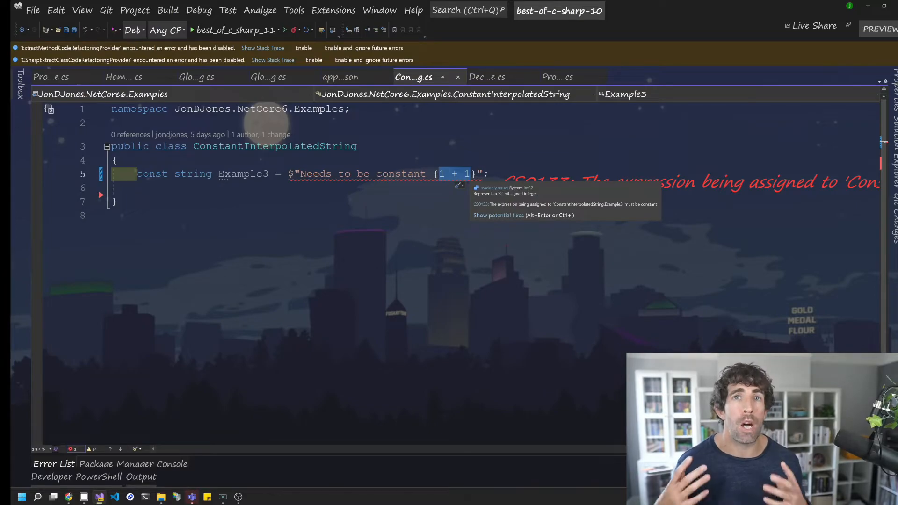
pyautogui.click(487, 77)
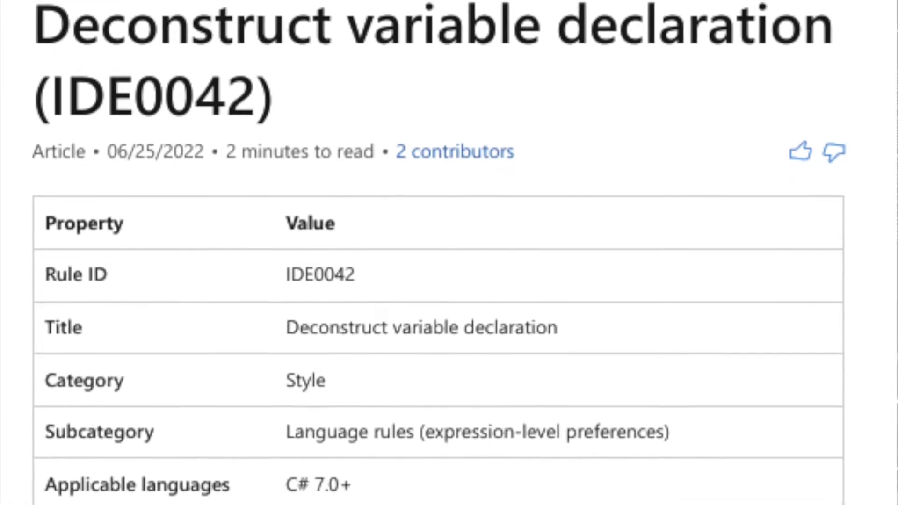
pyautogui.scroll(-3)
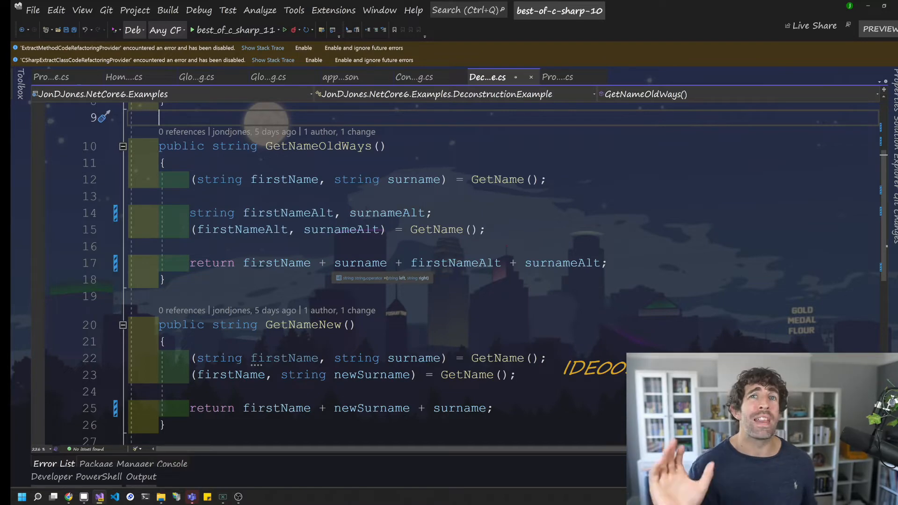
pyautogui.scroll(-3)
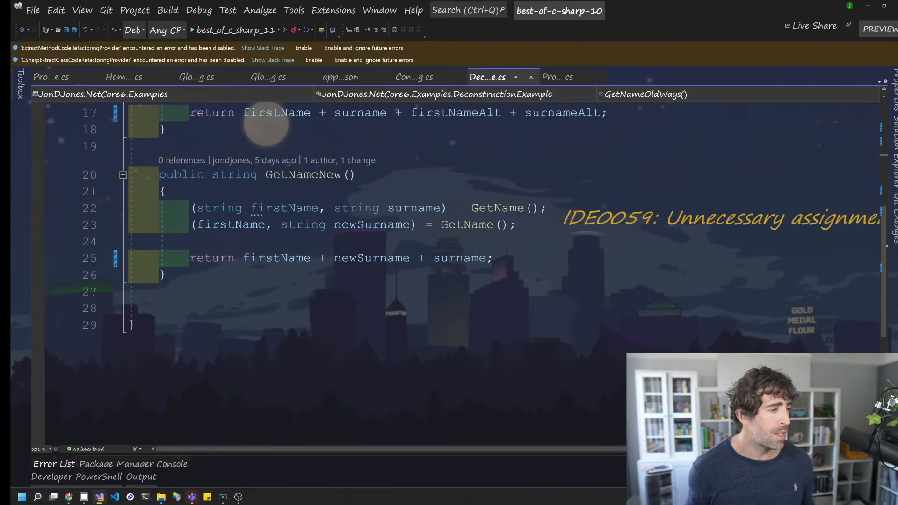
pyautogui.moveTo(285, 208)
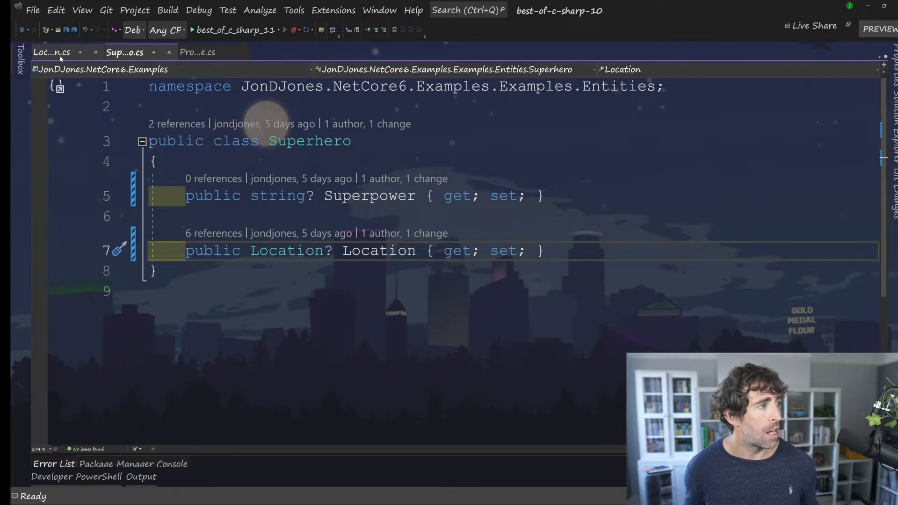
# - Show the PatternMatchingComparison method in PropertyMatchingClass switching on Location names
pyautogui.click(51, 52)
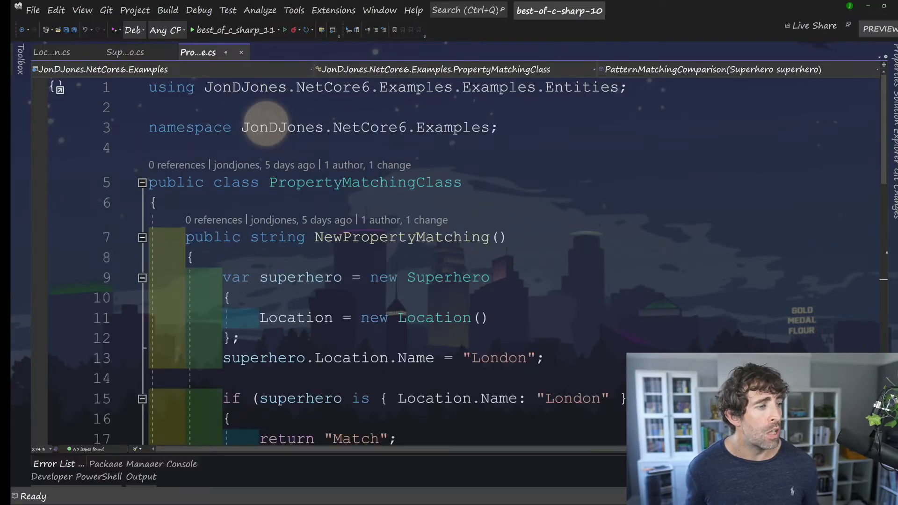
pyautogui.scroll(-3)
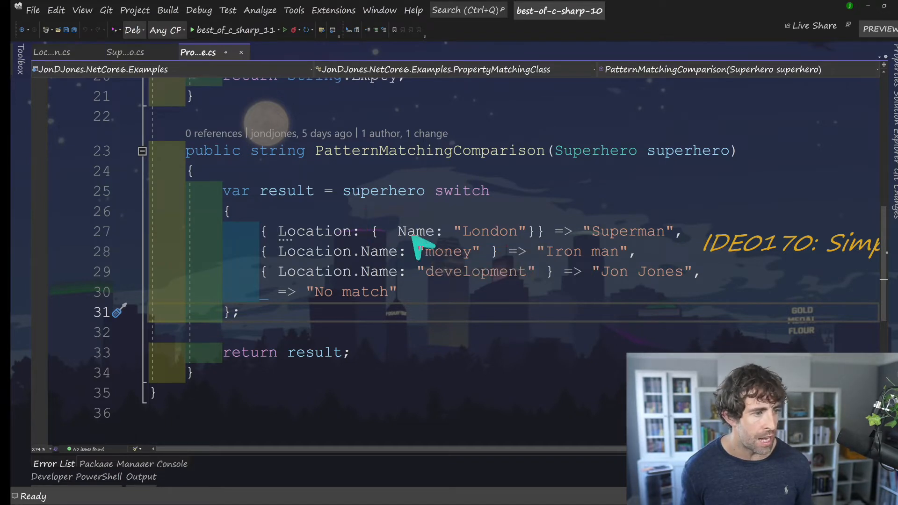
pyautogui.click(125, 51)
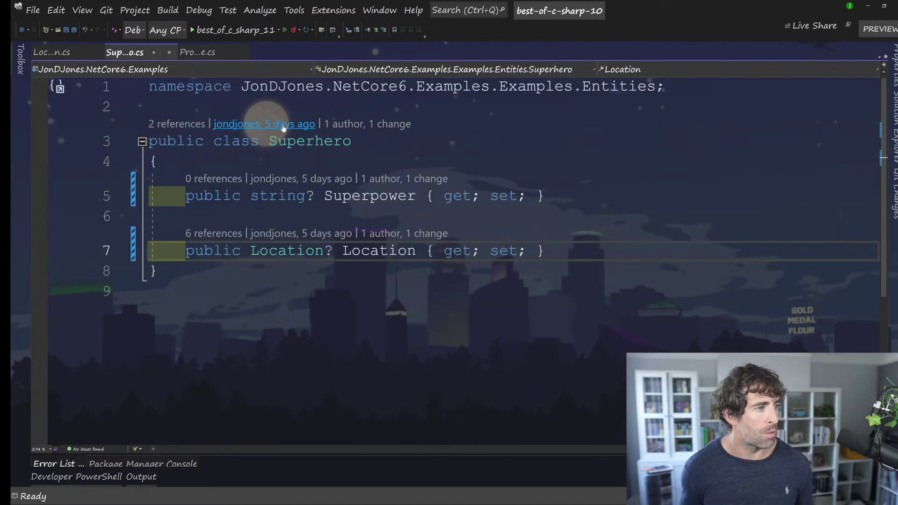
pyautogui.doubleClick(378, 251)
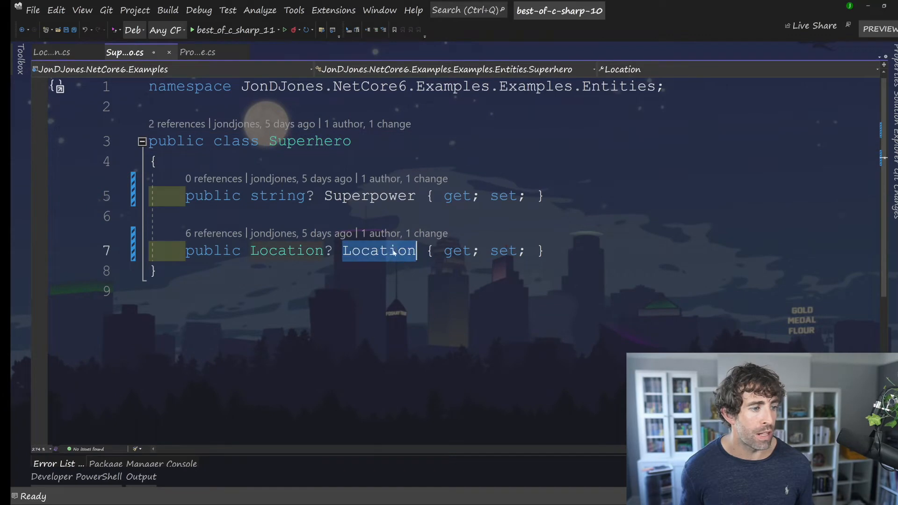
pyautogui.click(50, 52)
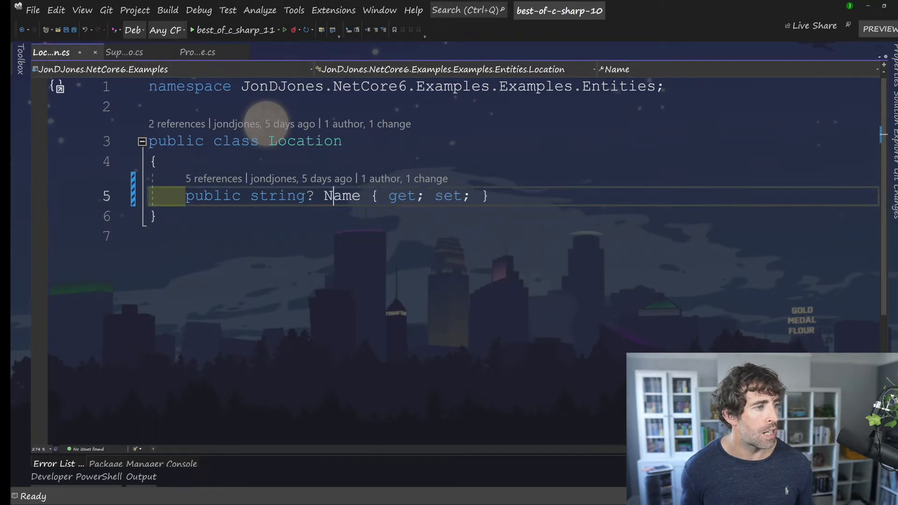
pyautogui.click(197, 51)
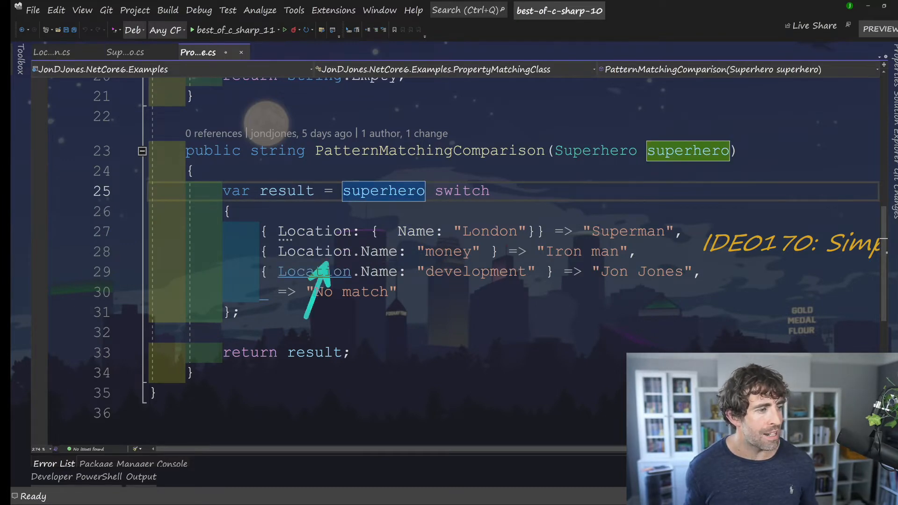
pyautogui.moveTo(314, 271)
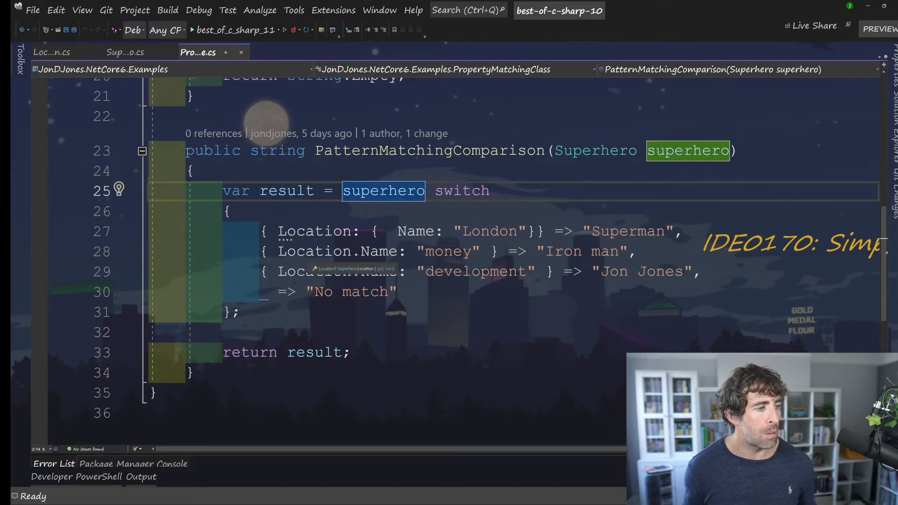
pyautogui.click(418, 252)
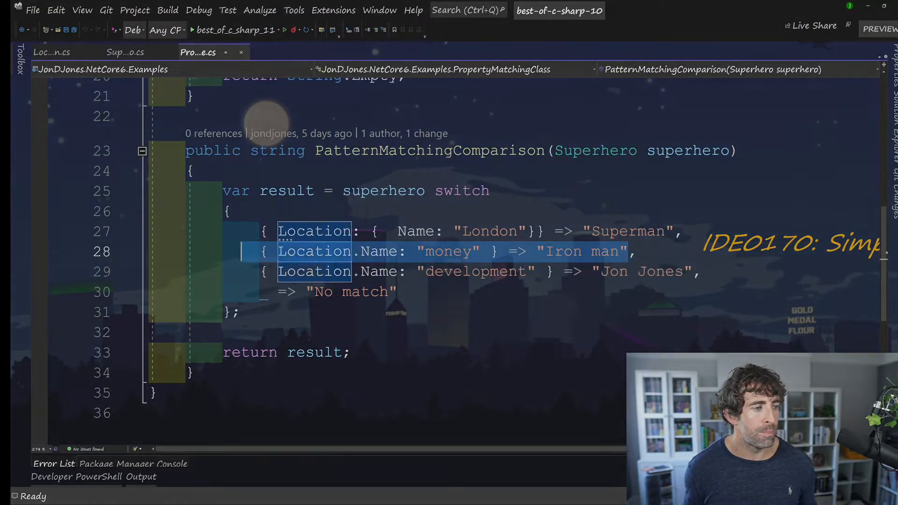
pyautogui.click(53, 52)
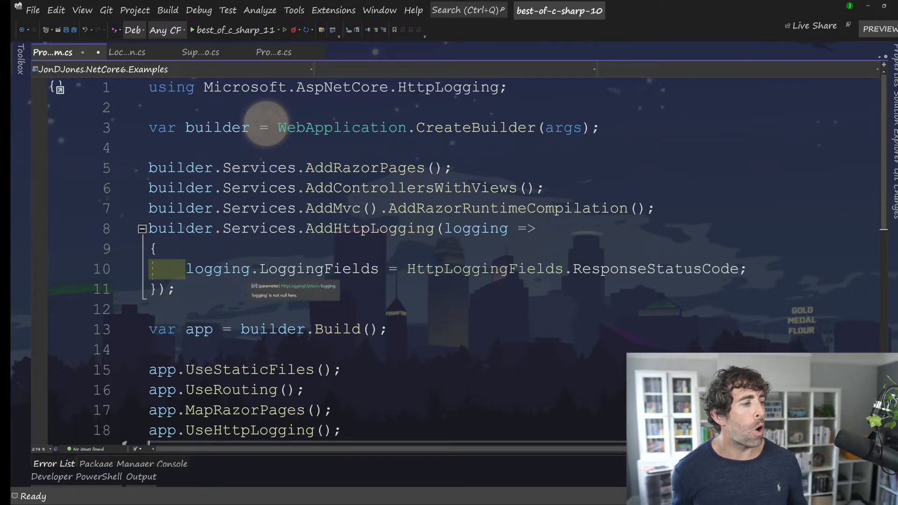
# - Replace ResponseStatusCode in the LoggingFields setting and start a new 'logging.' line browsing completions
pyautogui.doubleClick(318, 268)
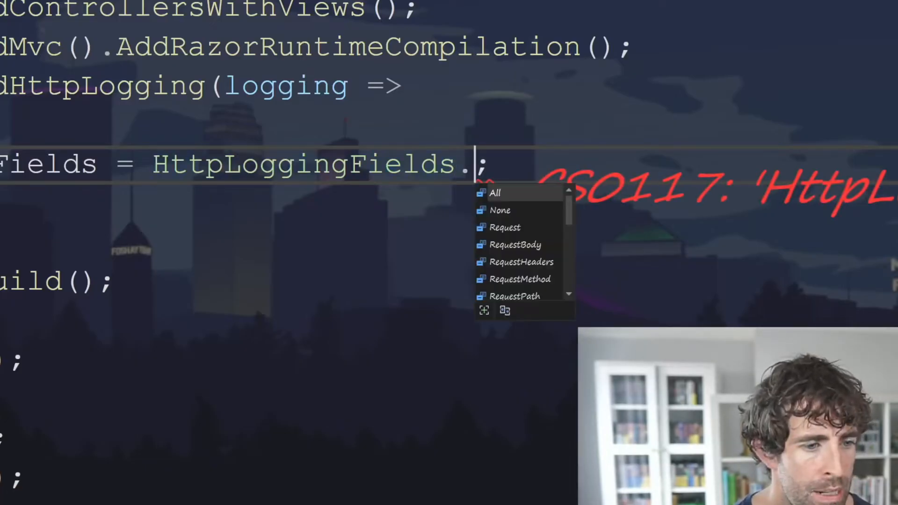
pyautogui.scroll(-3)
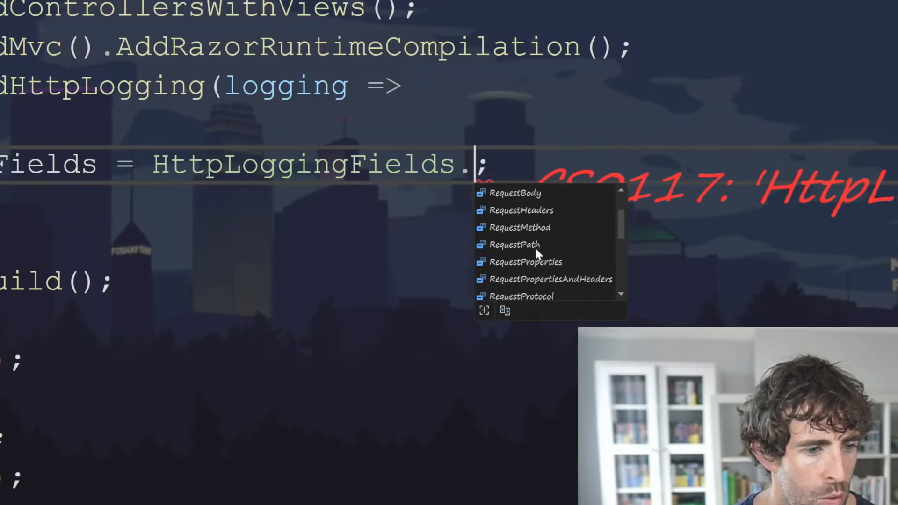
pyautogui.scroll(-3)
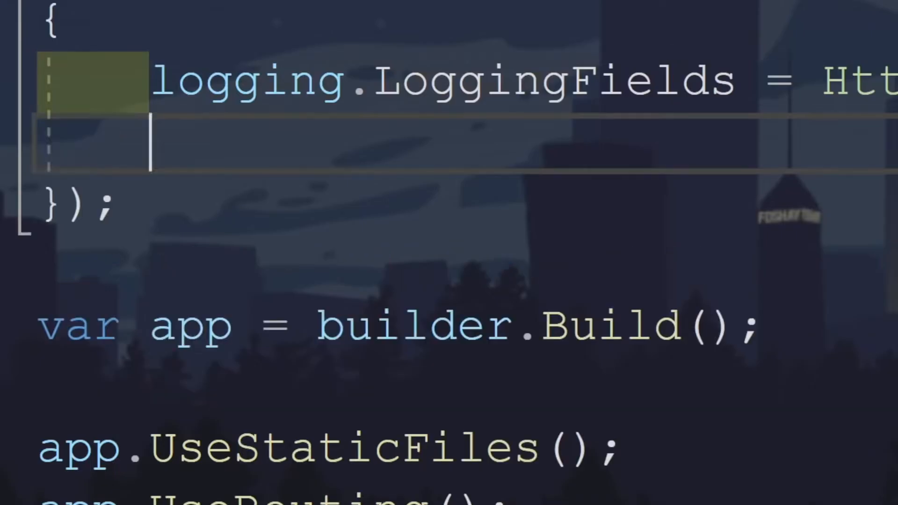
pyautogui.write('logging.')
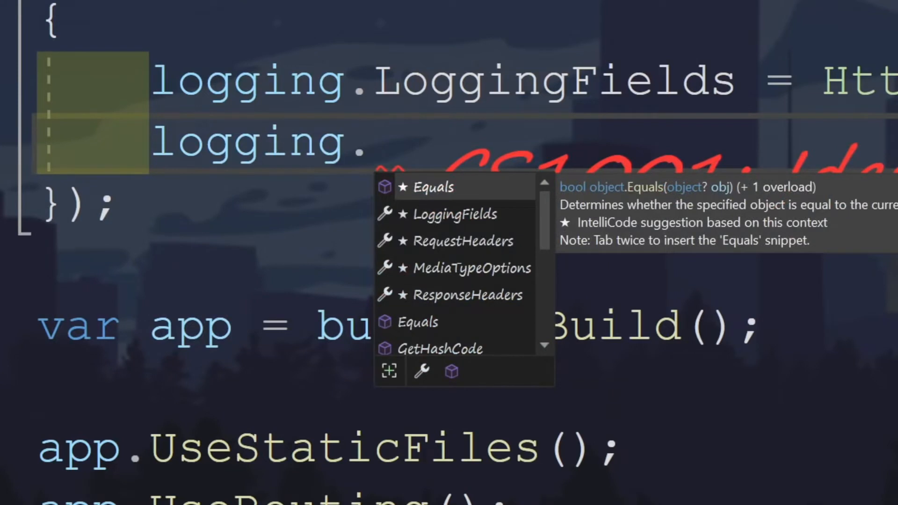
pyautogui.scroll(-3)
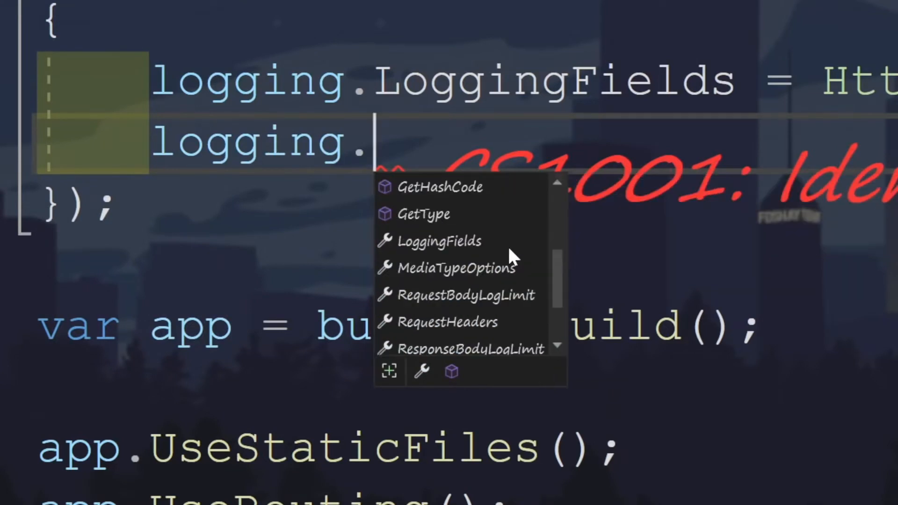
pyautogui.scroll(-3)
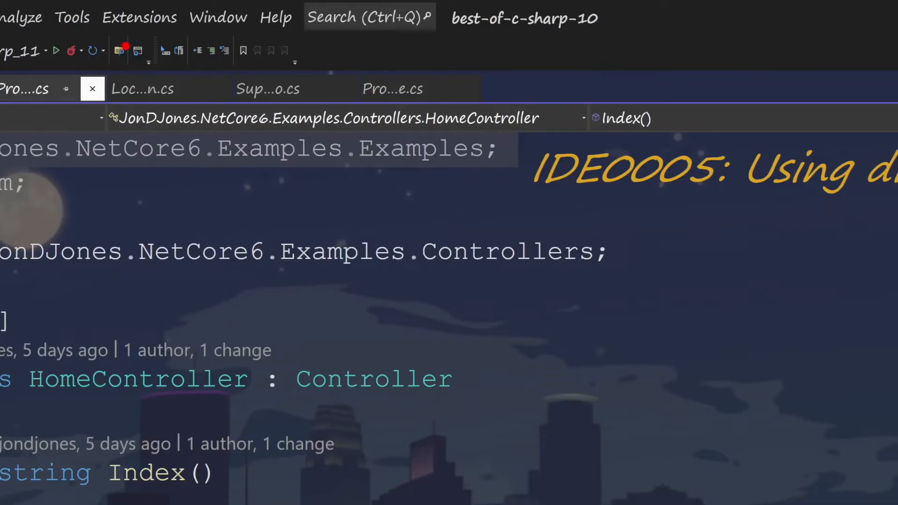
# - Remove the unnecessary using directives from HomeController via the IDE0005 quick action
pyautogui.click(139, 17)
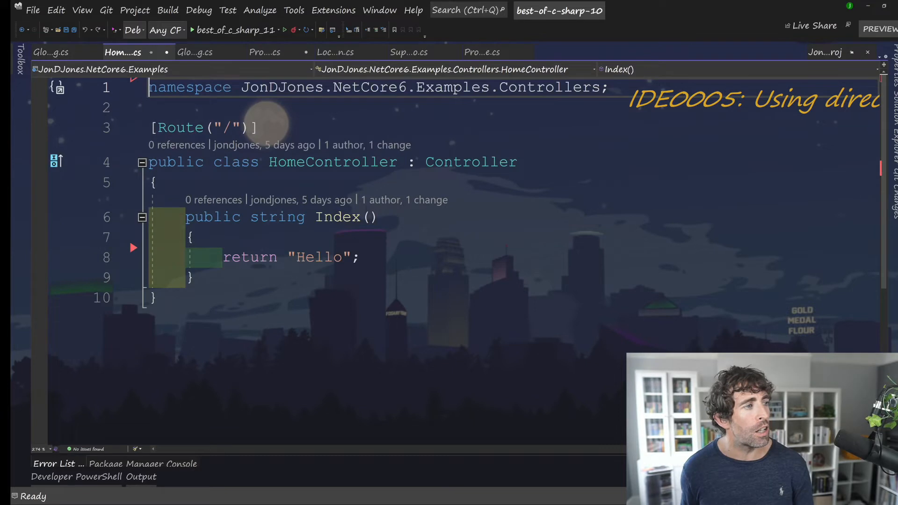
# - Save HomeController and show GlobalUsing.cs with global using Microsoft.AspNetCore.Mvc
pyautogui.press('ctrl+s')
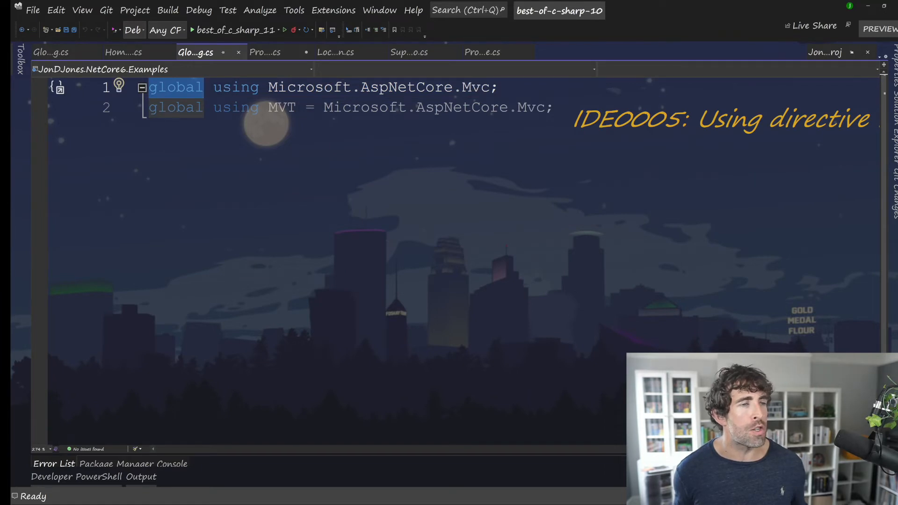
# - Select the 'using' keyword in GlobalUsing.cs and show the solution's file tree
pyautogui.click(212, 87)
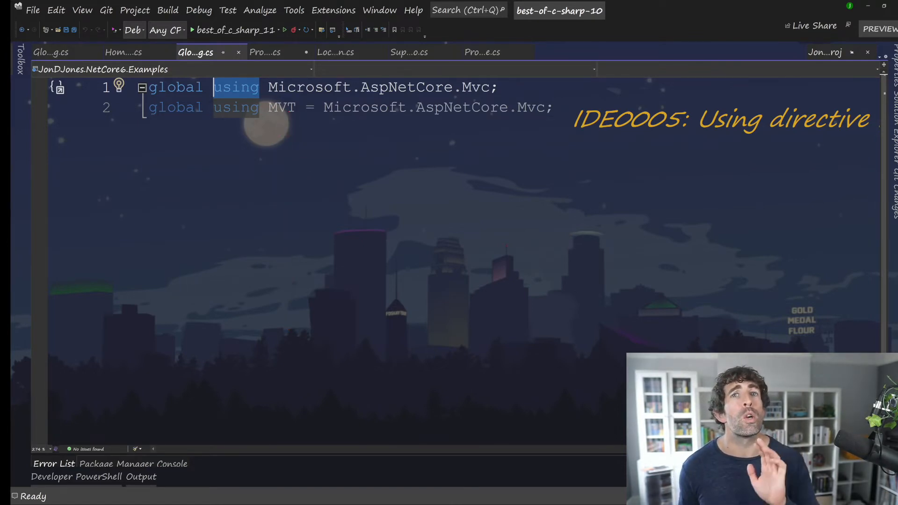
pyautogui.doubleClick(175, 107)
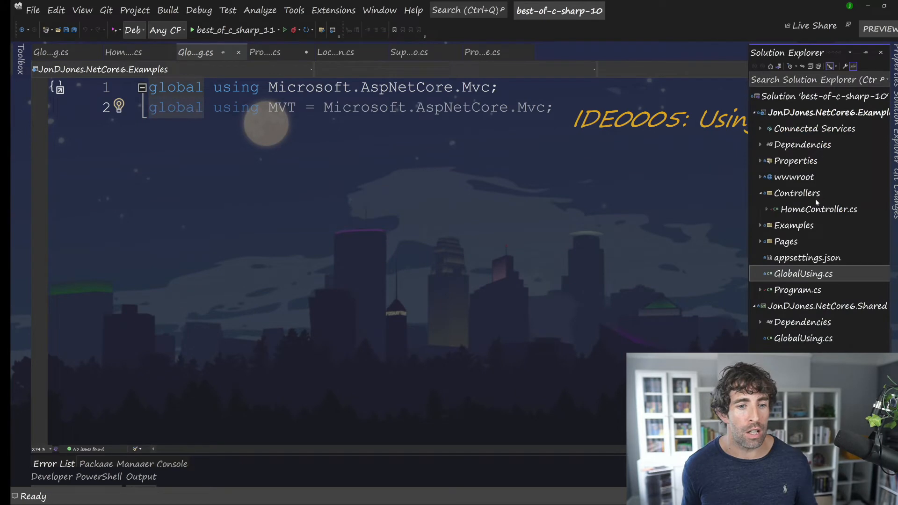
# - Return to the top of HomeController, which has no using directives of its own
pyautogui.click(123, 52)
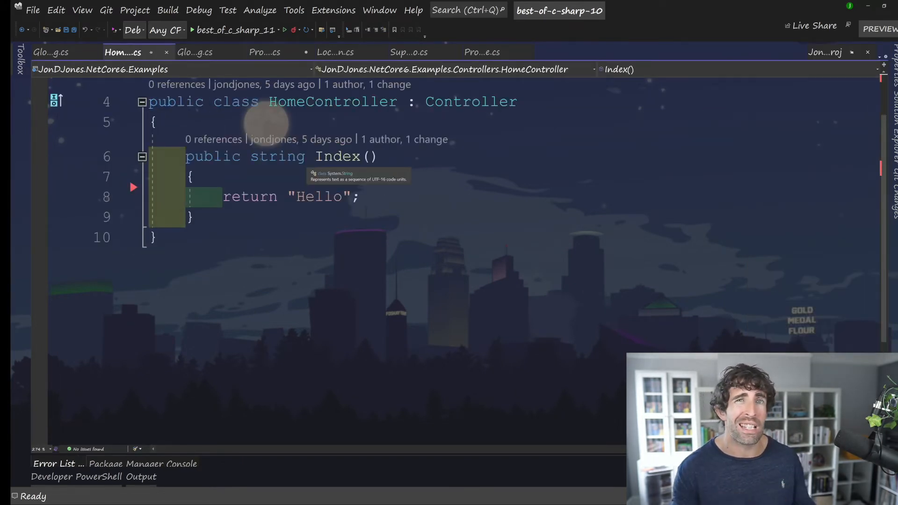
pyautogui.scroll(3)
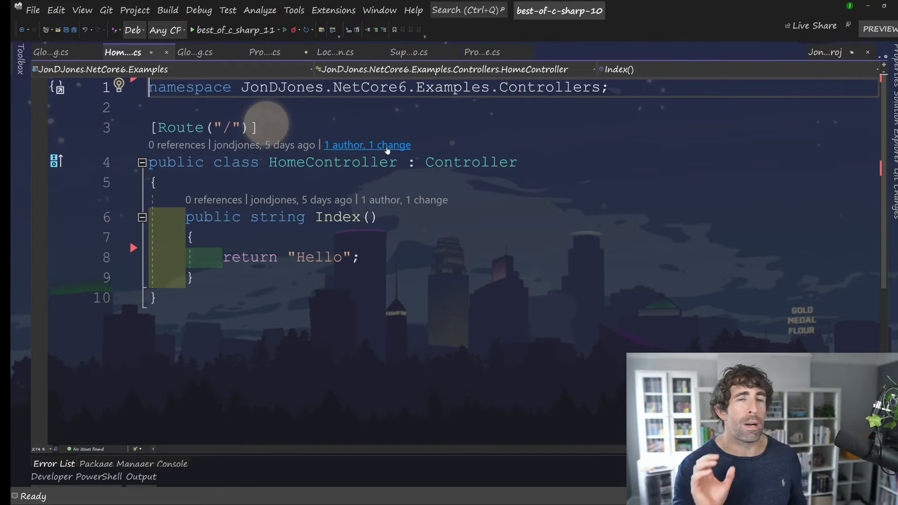
pyautogui.moveTo(367, 144)
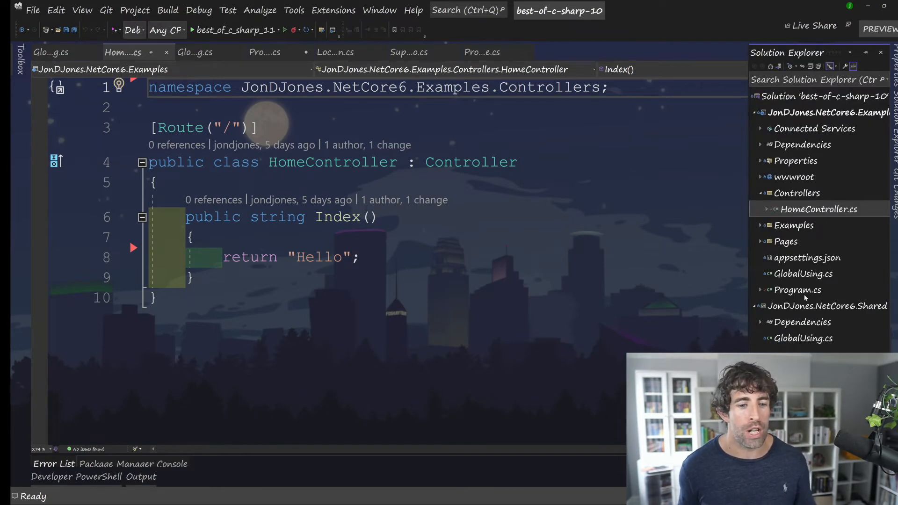
# - Open GlobalUsing.cs under JonDJones.NetCore6.Shared noting usings cannot be solution-scoped
pyautogui.click(196, 52)
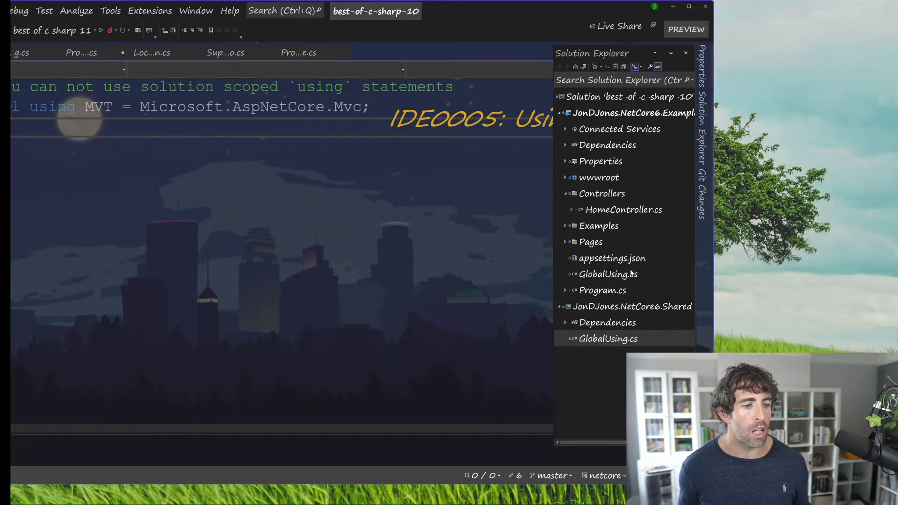
pyautogui.moveTo(634, 208)
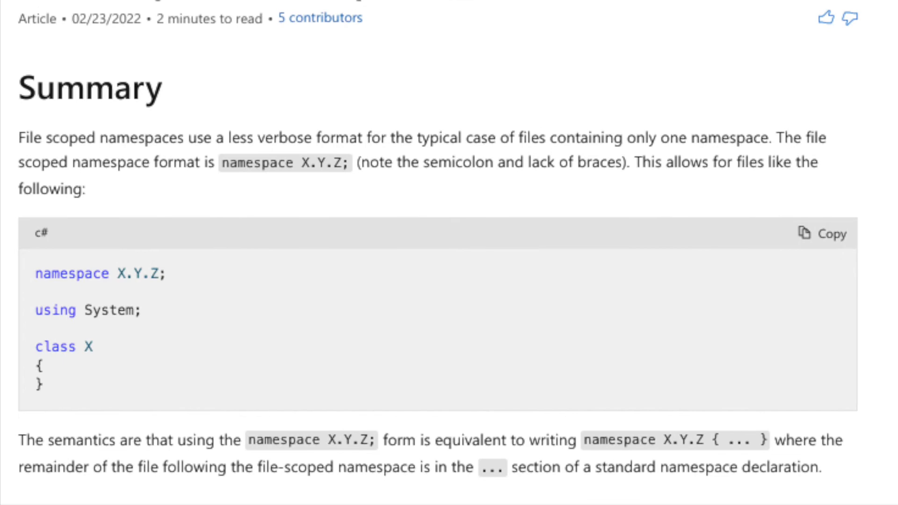
# - Review the file-scoped namespaces proposal summary on Microsoft Learn
pyautogui.scroll(-3)
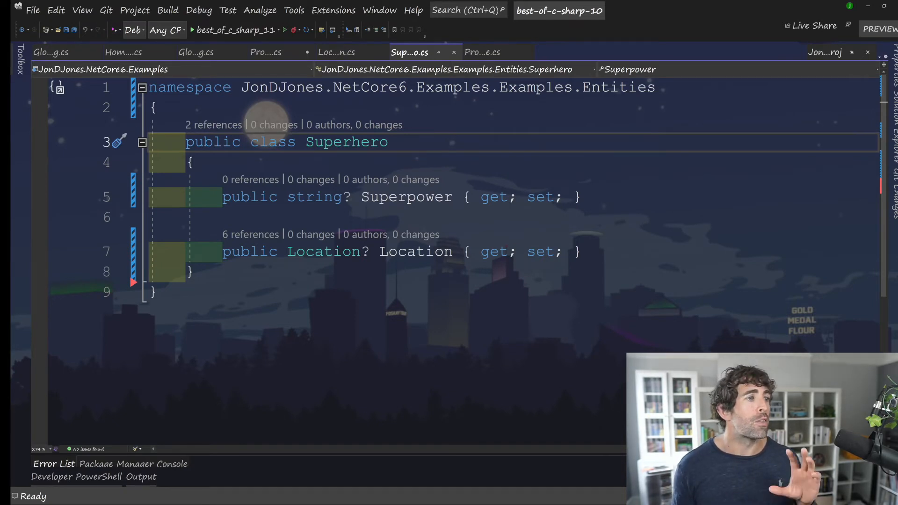
# - Inspect the semicolon-terminated file-scoped namespace in Location.cs
pyautogui.click(336, 52)
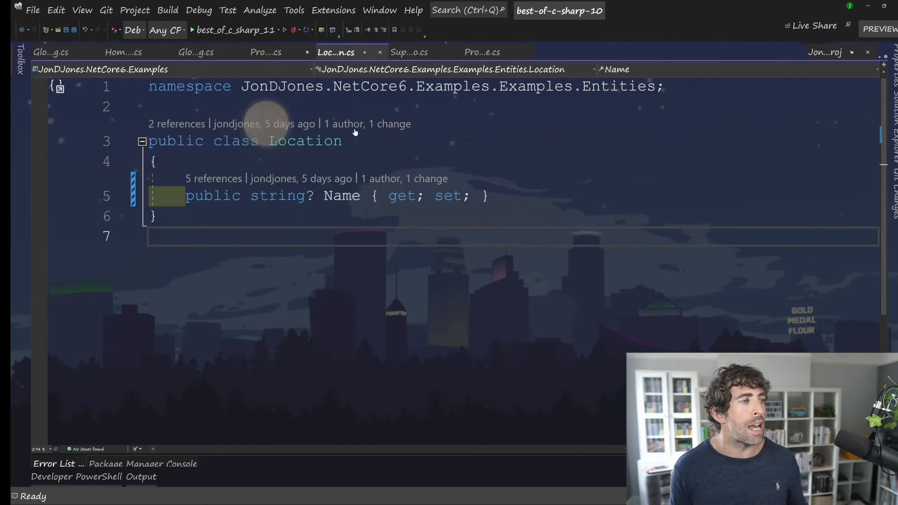
pyautogui.doubleClick(305, 141)
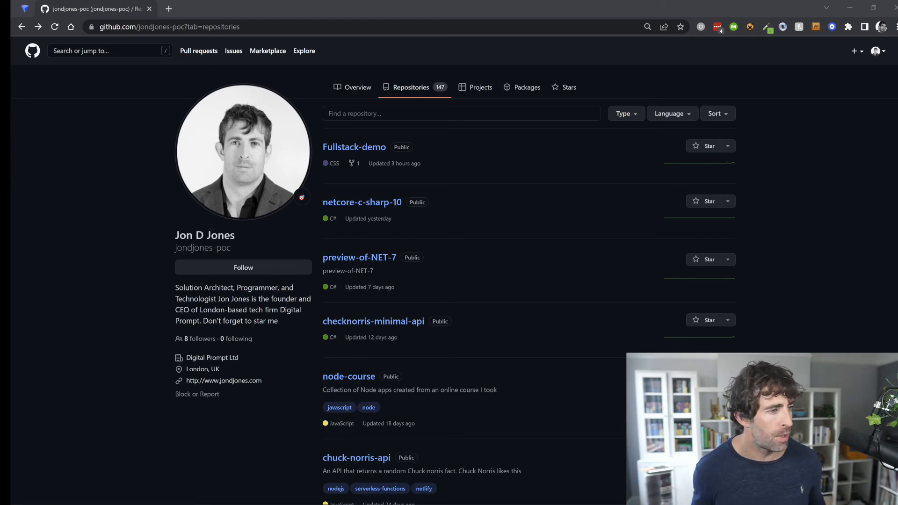
pyautogui.moveTo(178, 110)
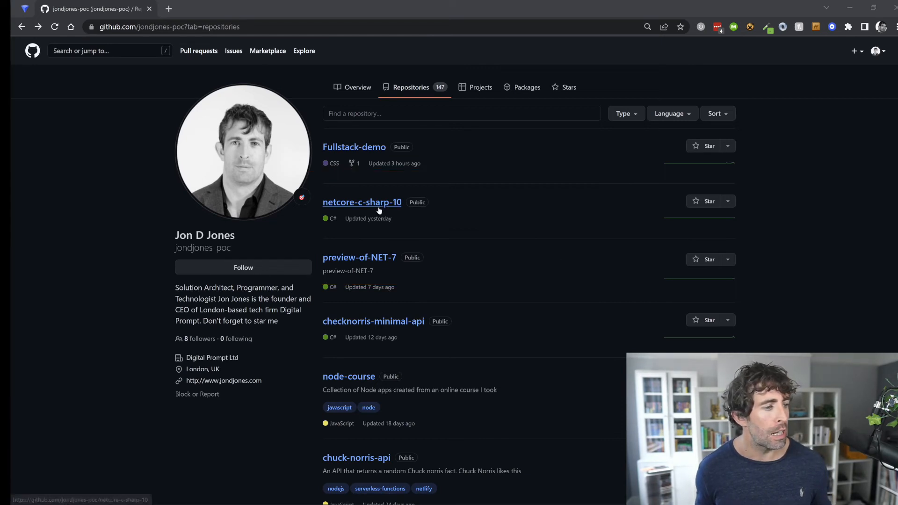
# - Open the netcore-c-sharp-10 repository from the profile's Repositories list
pyautogui.click(361, 202)
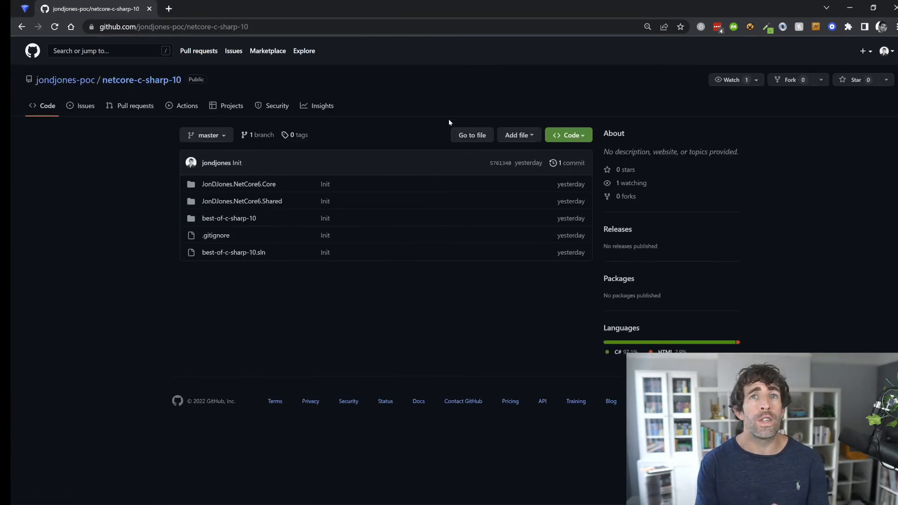